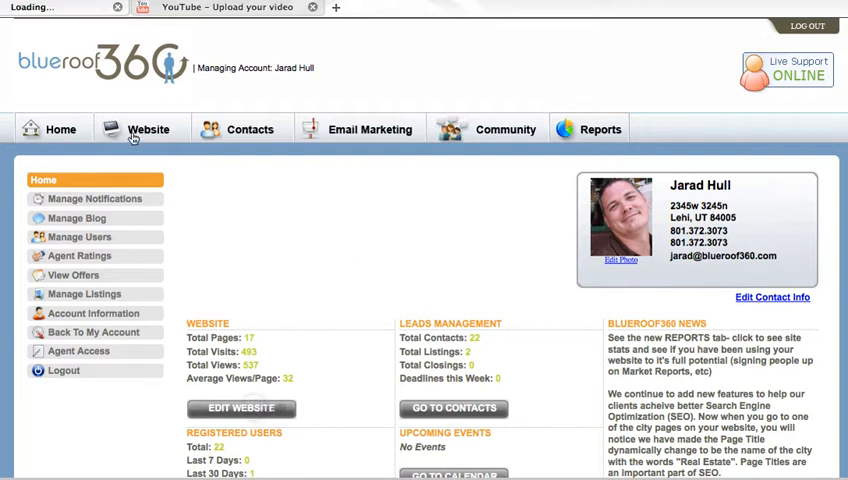
Open Manage Site from the Website tab to show the site's title, domain and state.
click(148, 129)
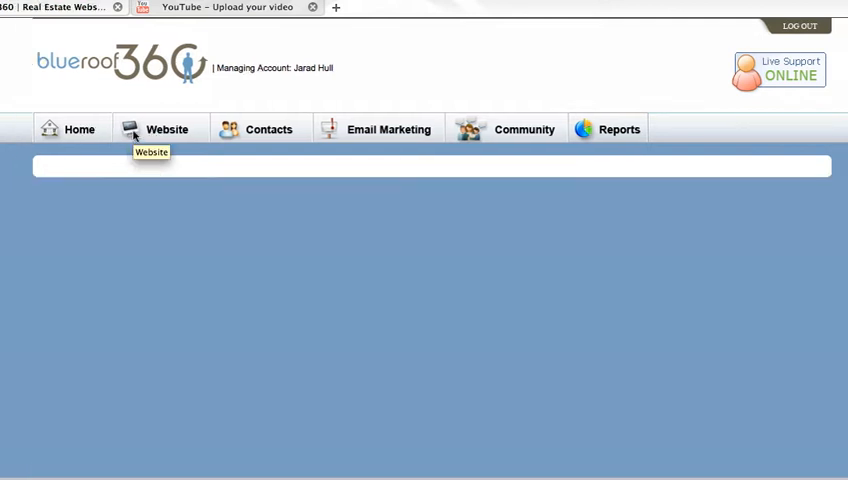
click(167, 129)
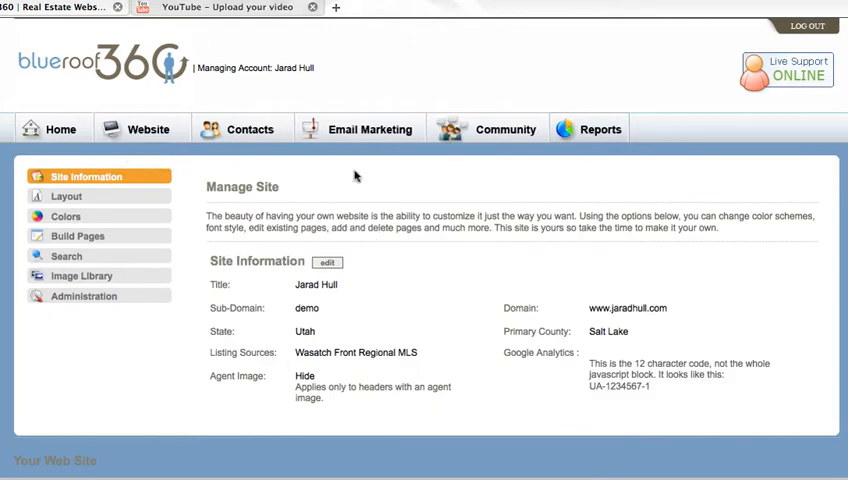
mouse_move(85, 196)
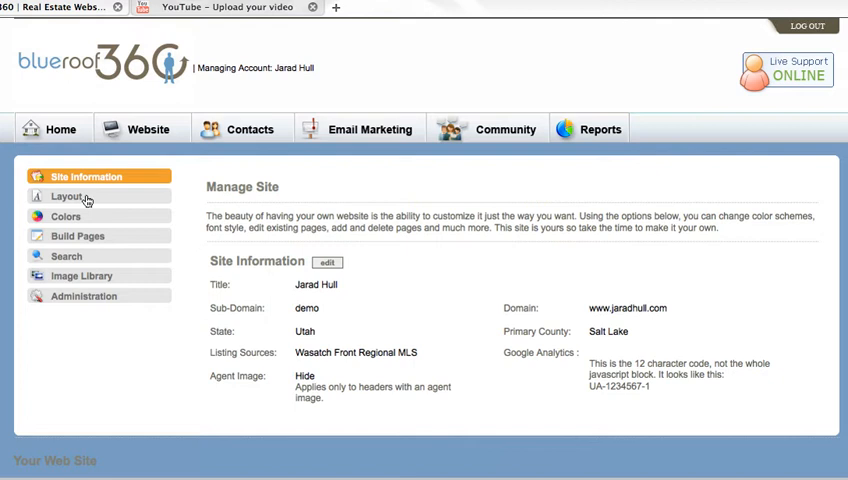
mouse_move(90, 240)
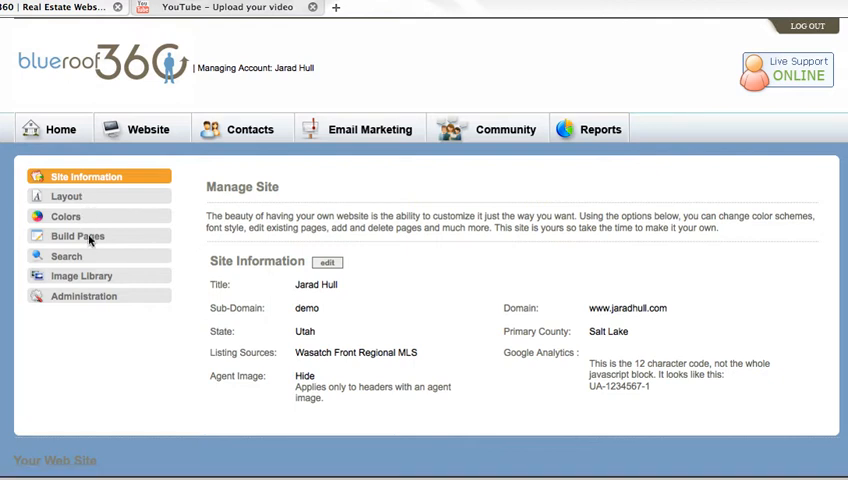
Show the Build Pages site map tree with the demo root's New Page/New Folder options.
click(77, 236)
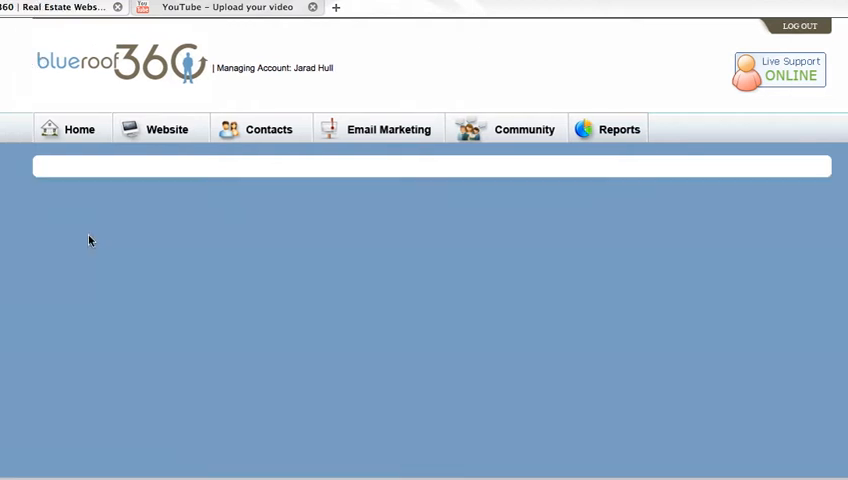
click(161, 129)
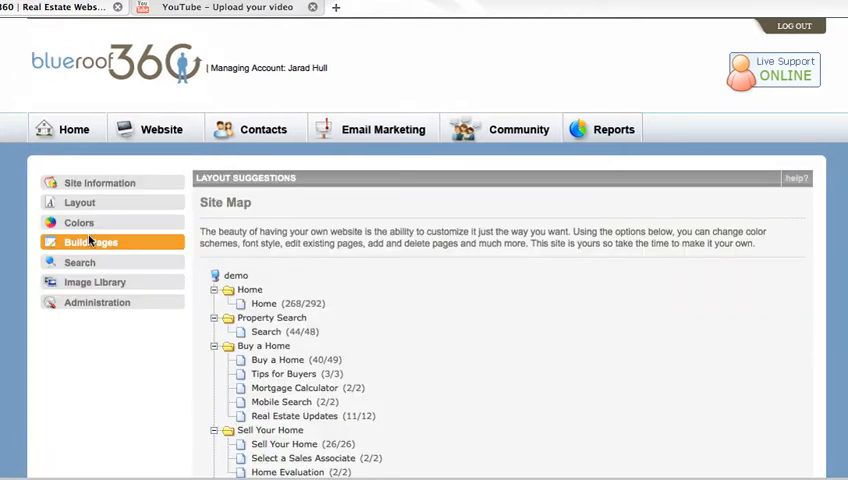
mouse_move(405, 280)
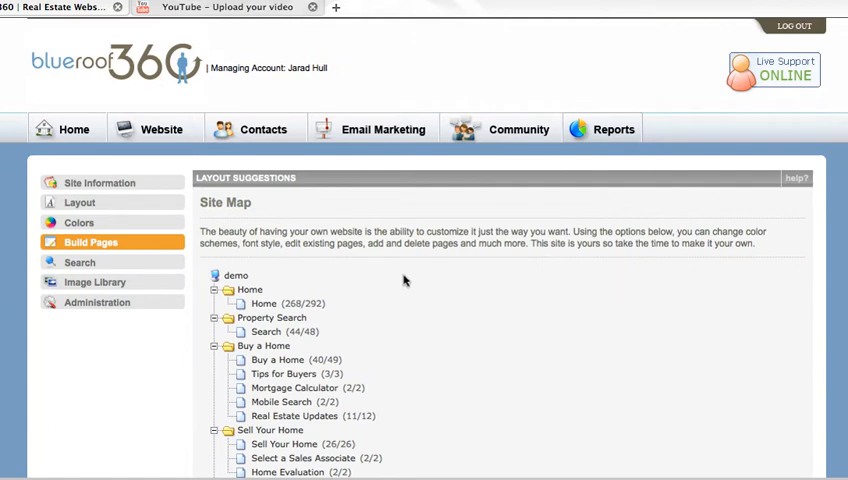
scroll(down, 3)
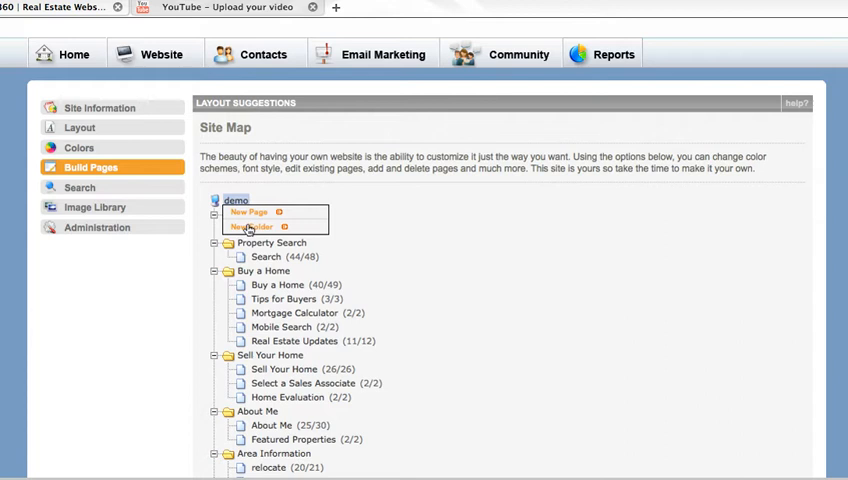
Create a folder named 'Sell Your Home' at the site root.
click(248, 227)
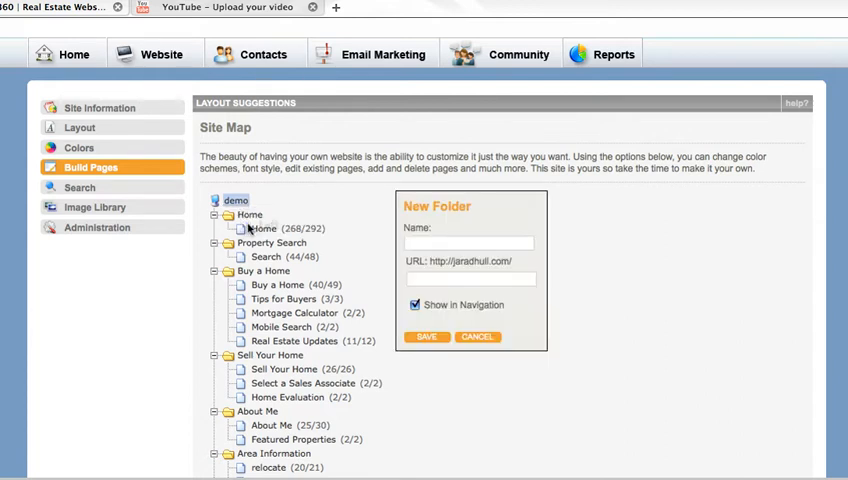
text(Sell Your Home)
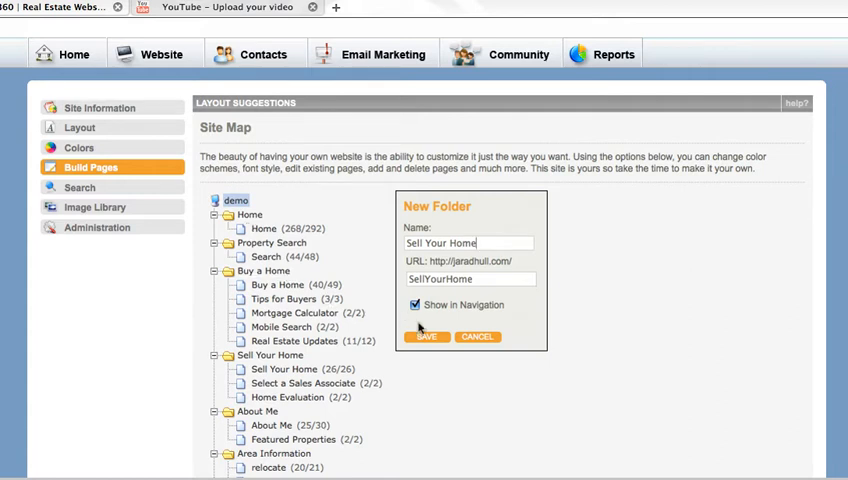
click(426, 337)
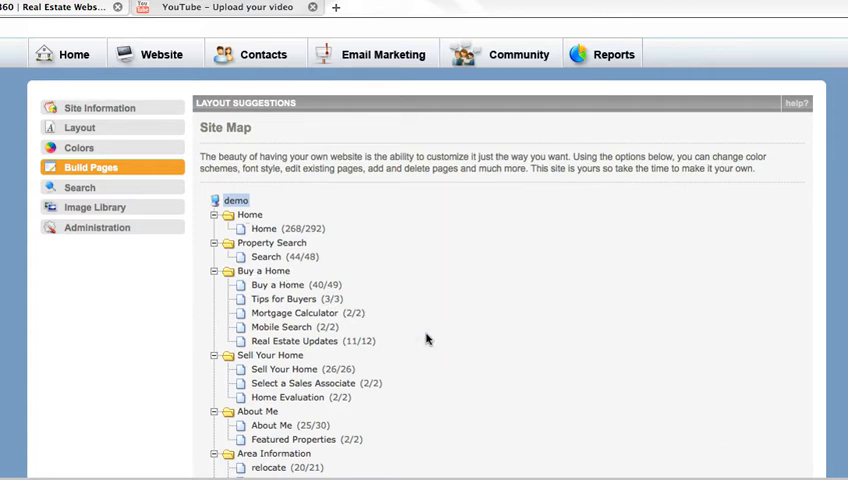
scroll(down, 3)
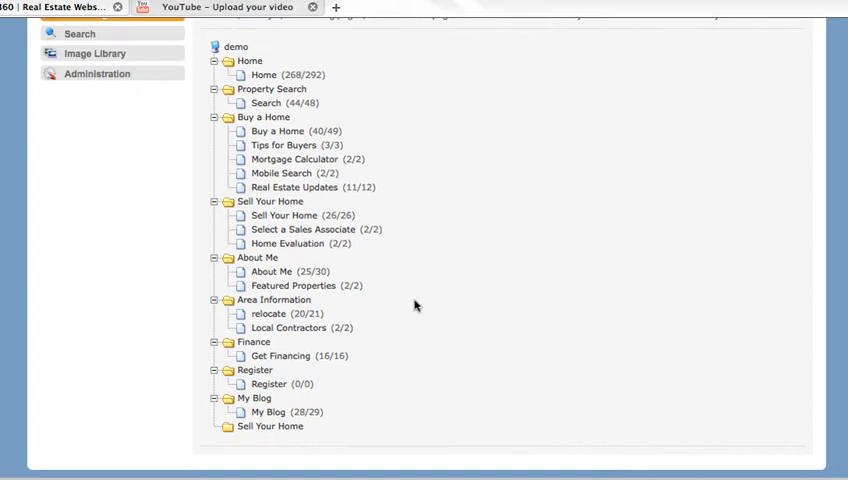
mouse_move(378, 403)
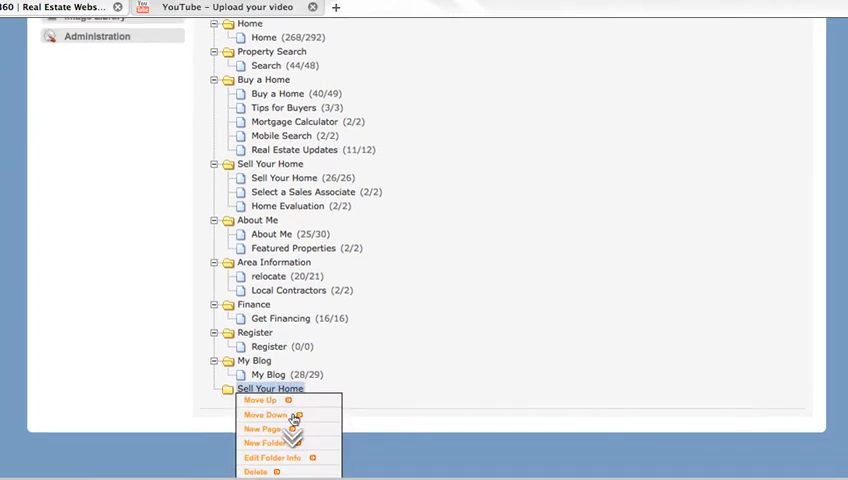
Move the Sell Your Home folder up above My Blog.
click(266, 414)
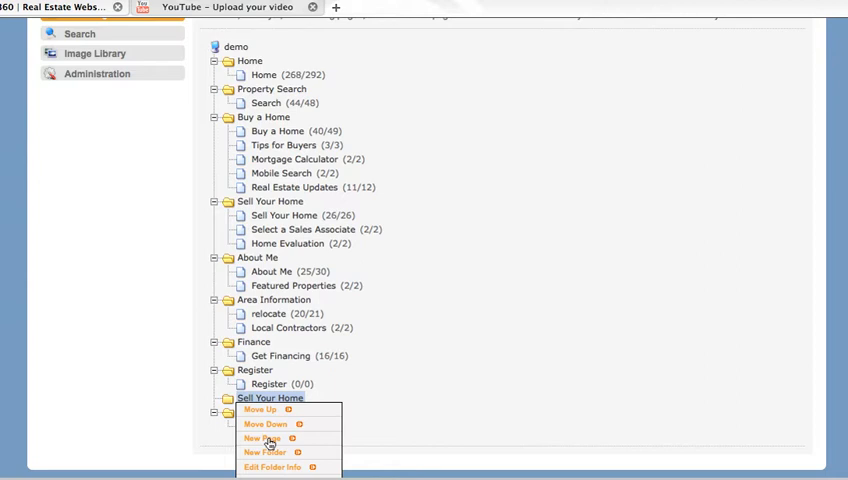
Add an active page named and titled 'Sell Your Home' inside the new folder.
click(262, 438)
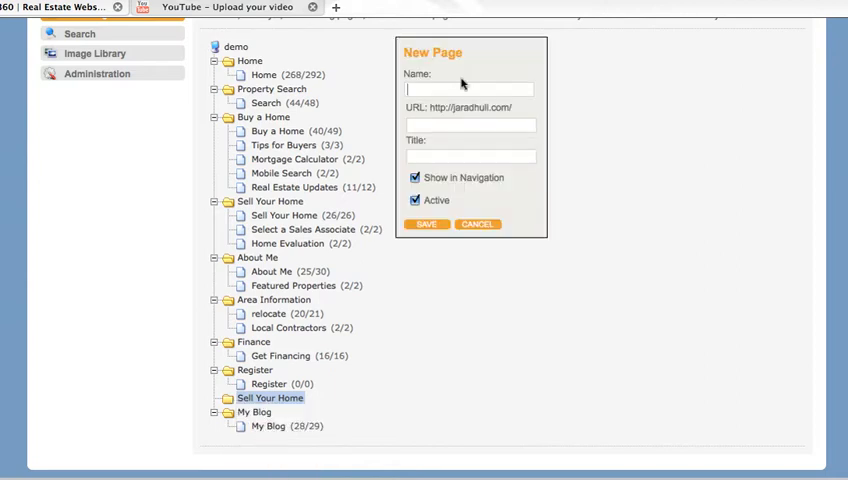
text(Sell Your Home)
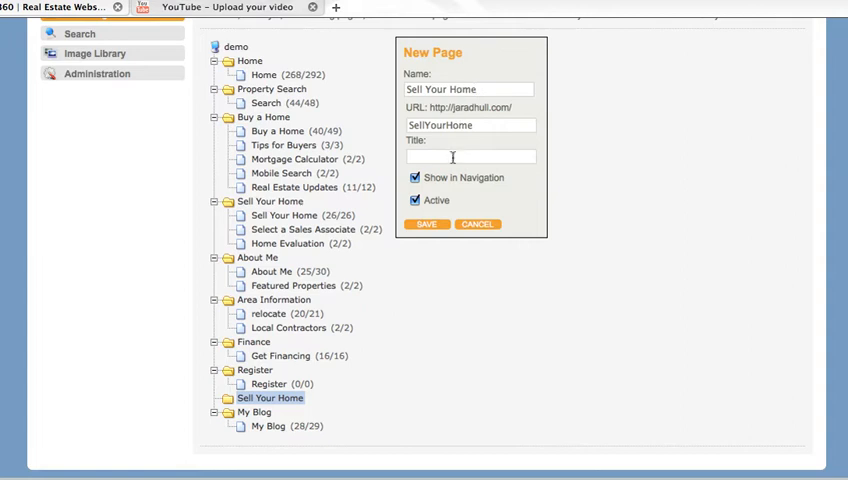
text(Sele)
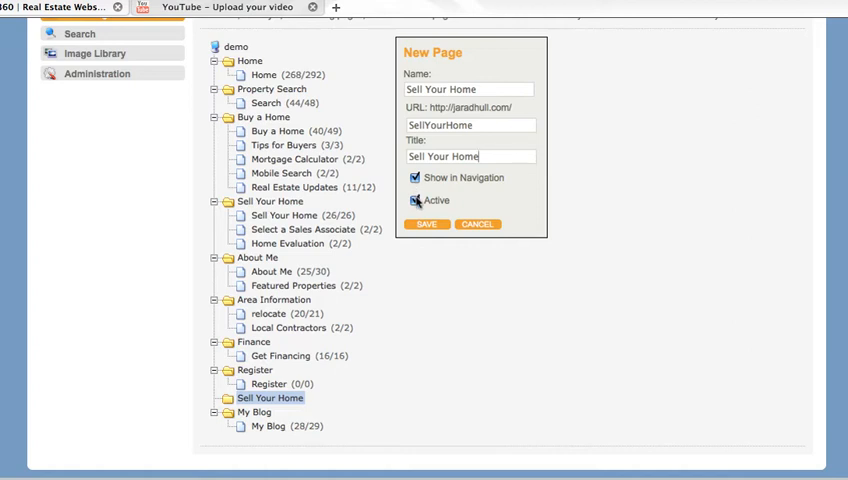
click(415, 200)
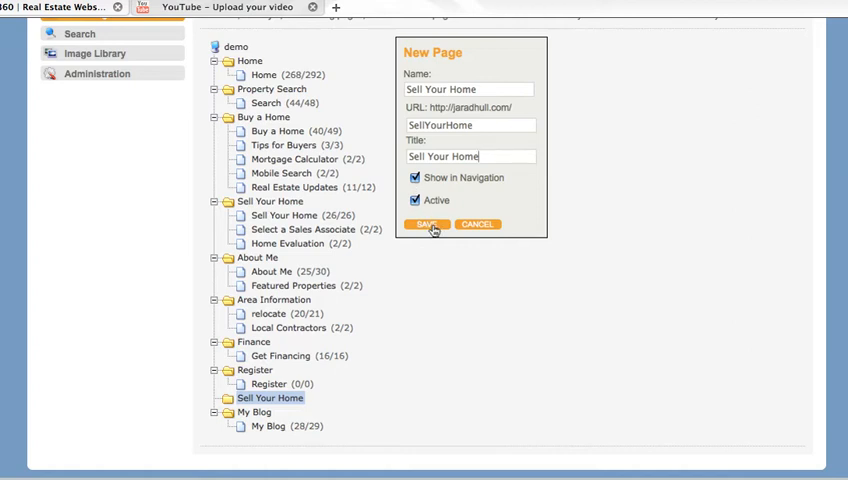
click(426, 224)
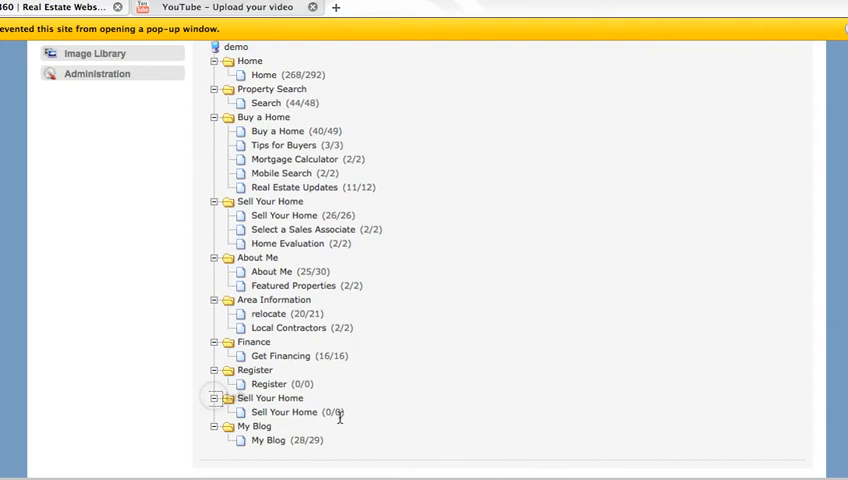
mouse_move(283, 412)
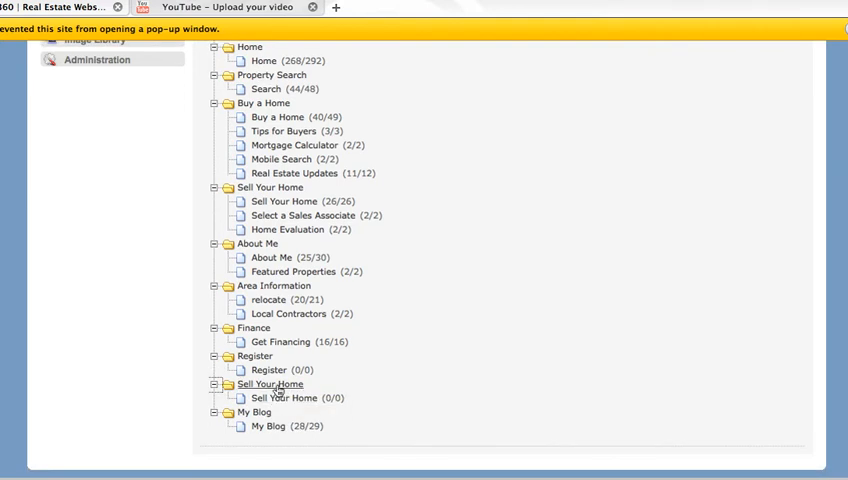
mouse_move(284, 398)
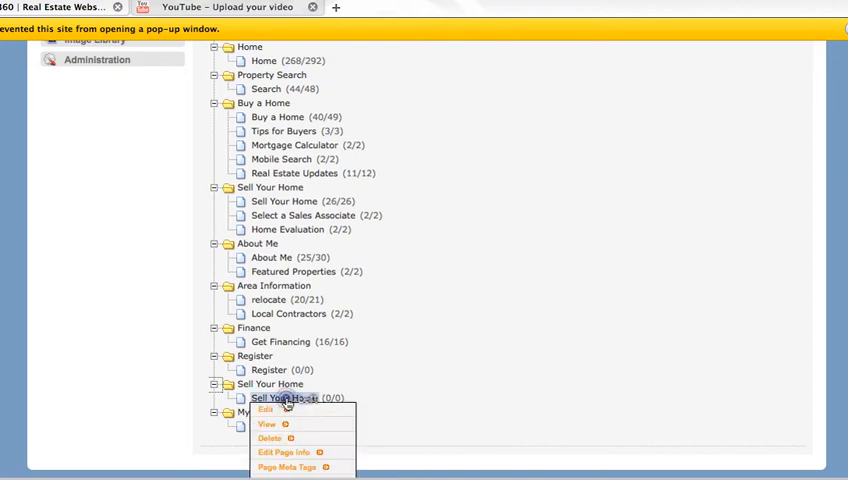
Open the Sell Your Home page's actions and edit the page.
click(267, 410)
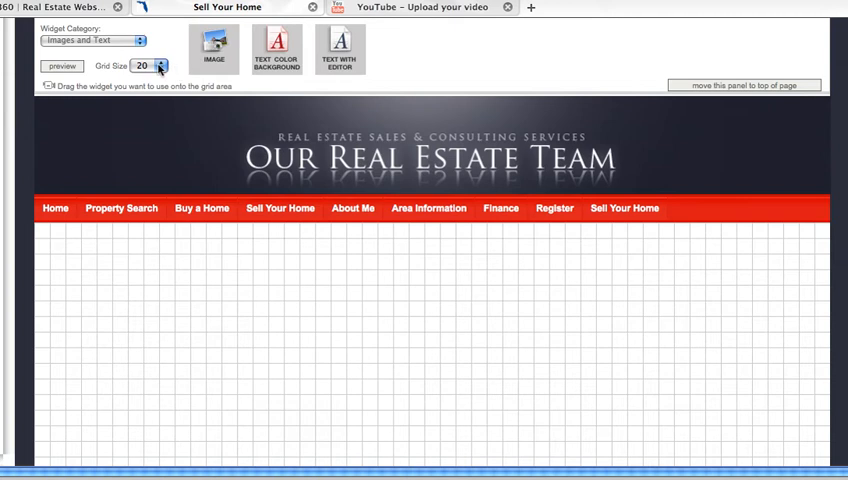
Set Grid Size to 5 and drag a Text With Editor widget onto the grid.
click(148, 66)
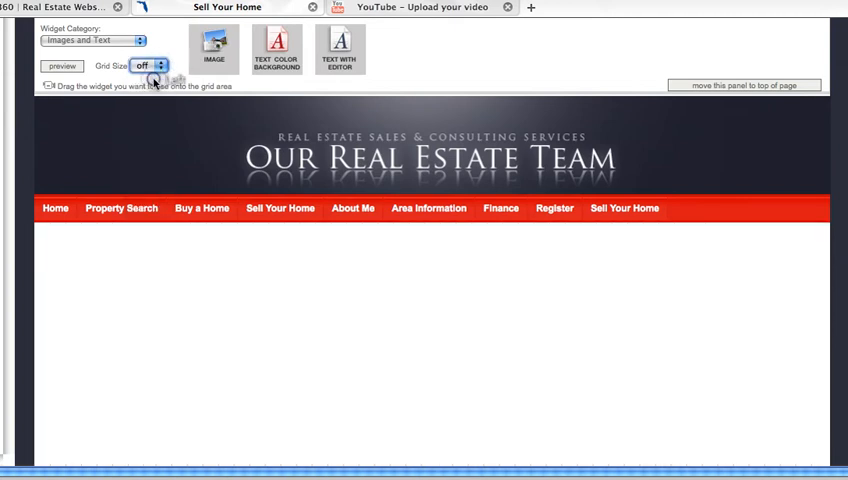
click(162, 62)
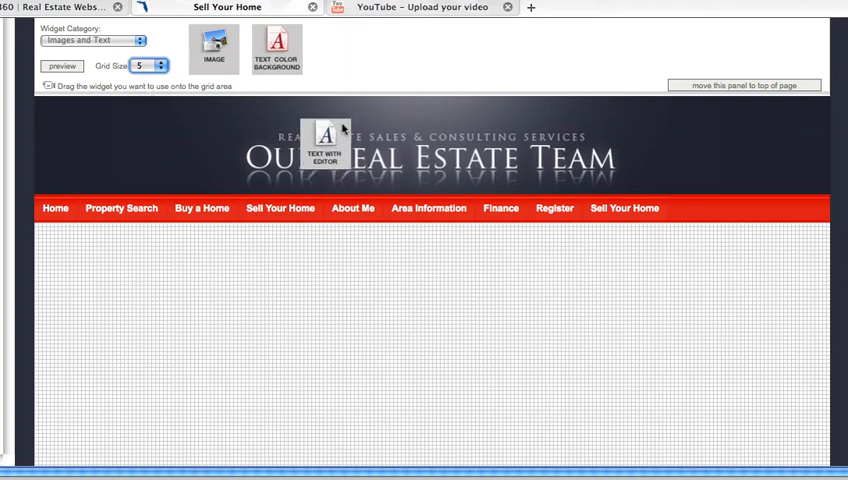
drag(325, 135, 168, 270)
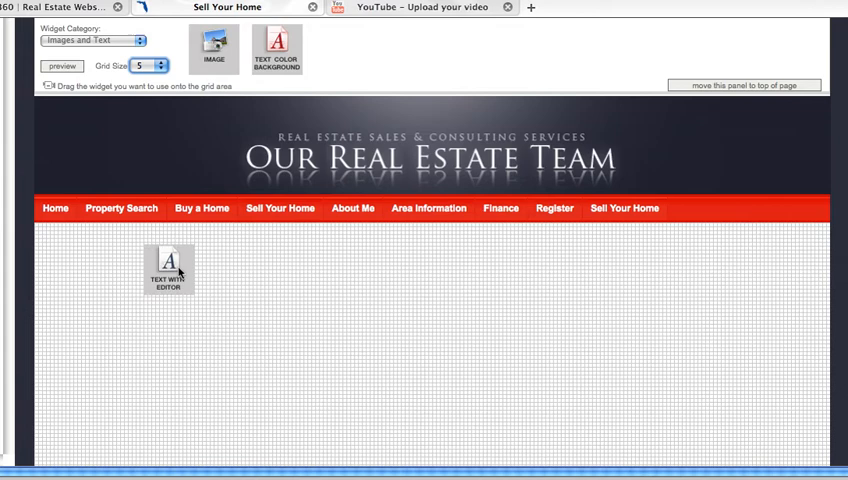
drag(168, 270, 220, 320)
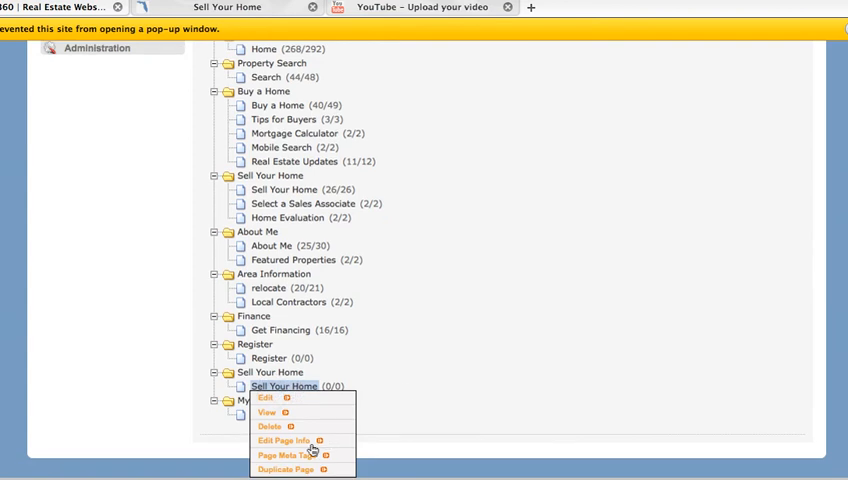
Open Page Meta Tags for the Sell Your Home page in the site map.
click(288, 469)
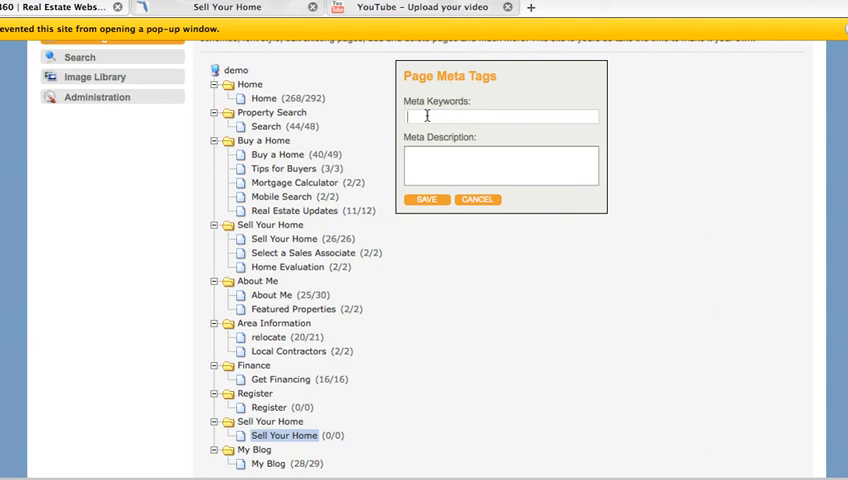
Click the Meta Keywords and Description fields, cancel, and open the Duplicate Page form.
click(500, 116)
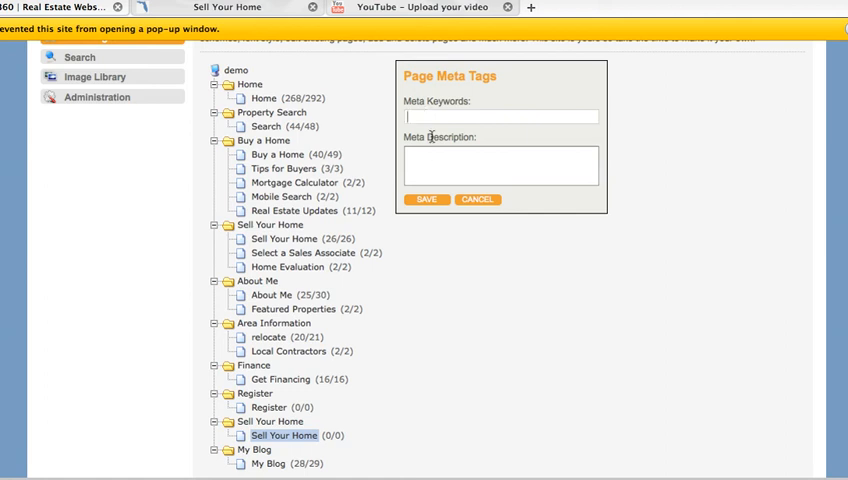
click(500, 166)
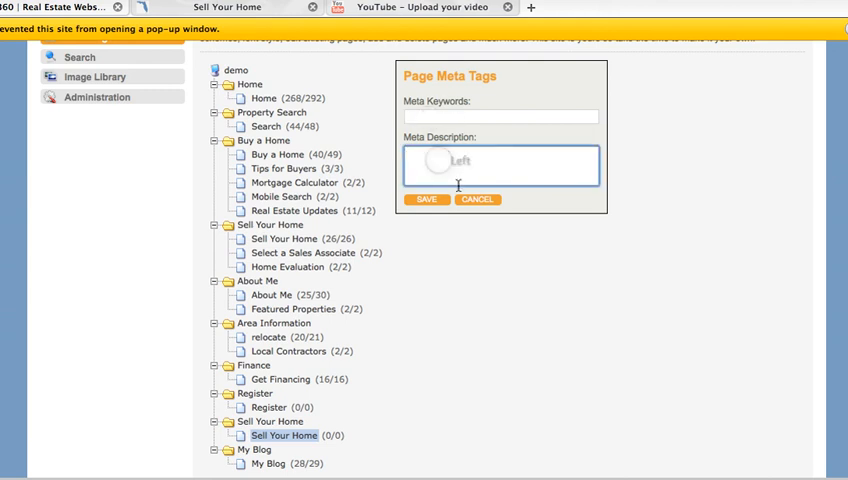
click(477, 199)
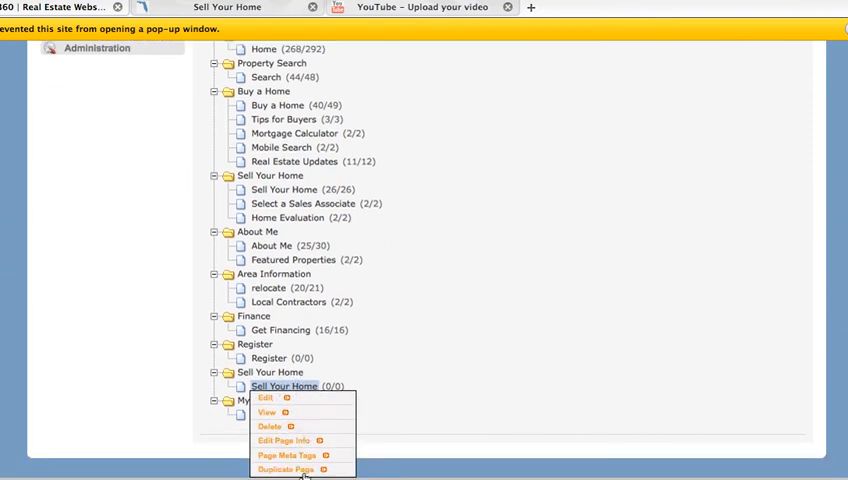
click(285, 469)
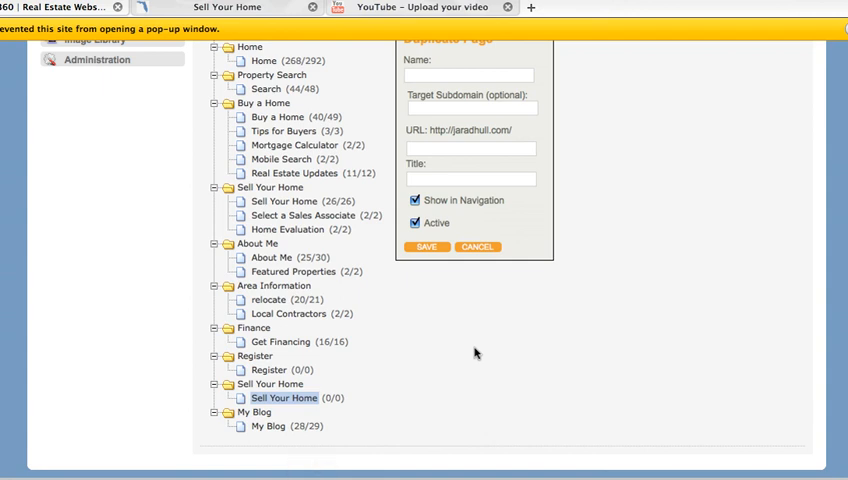